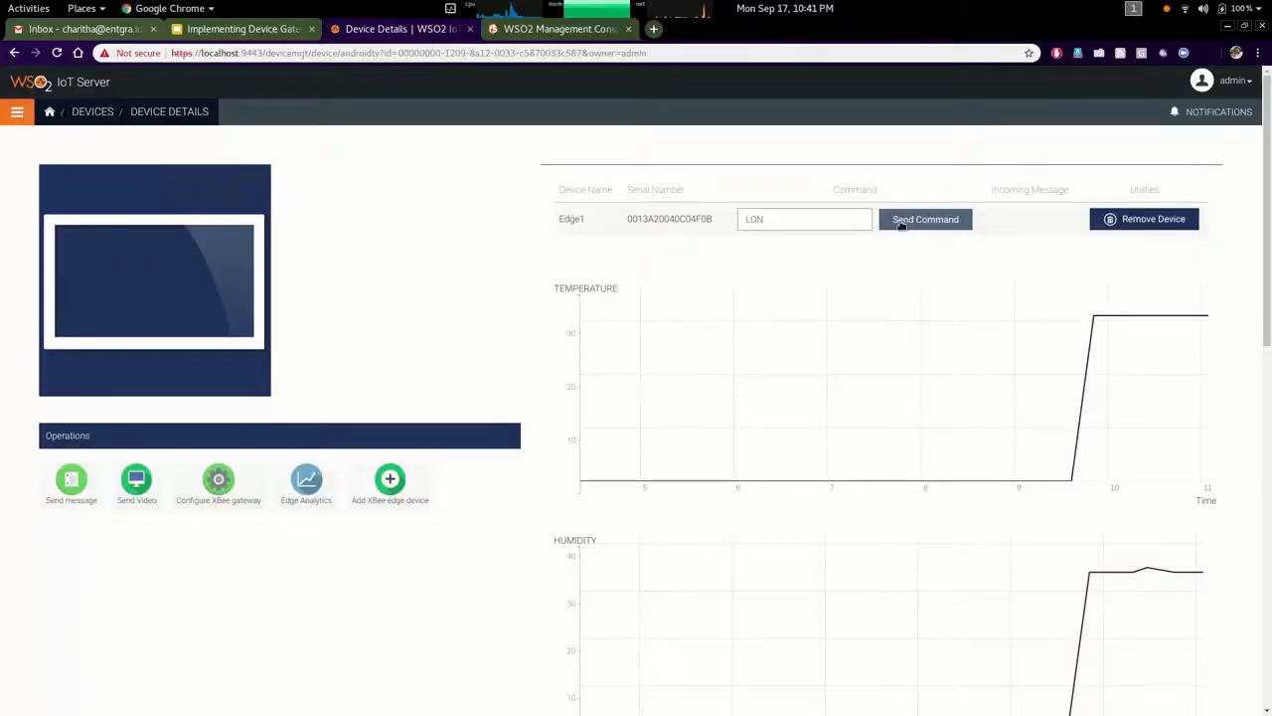
{"action": "left_click", "coordinate": [804, 218]}
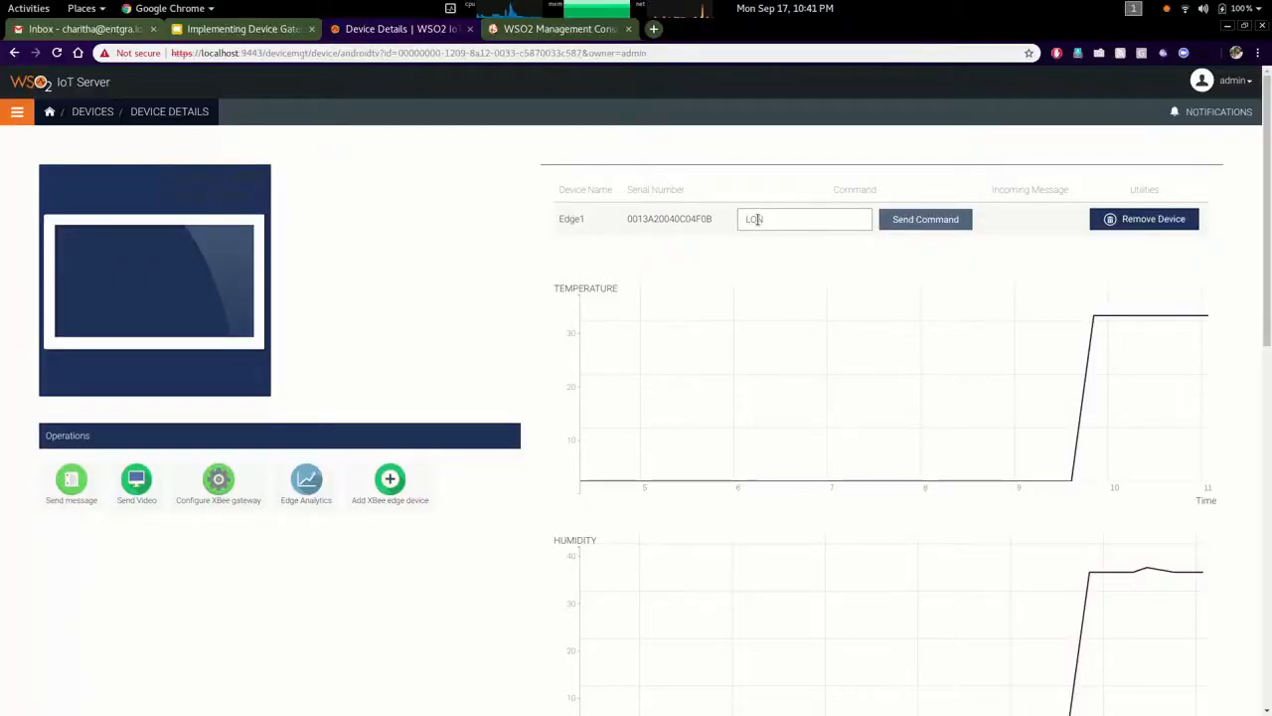